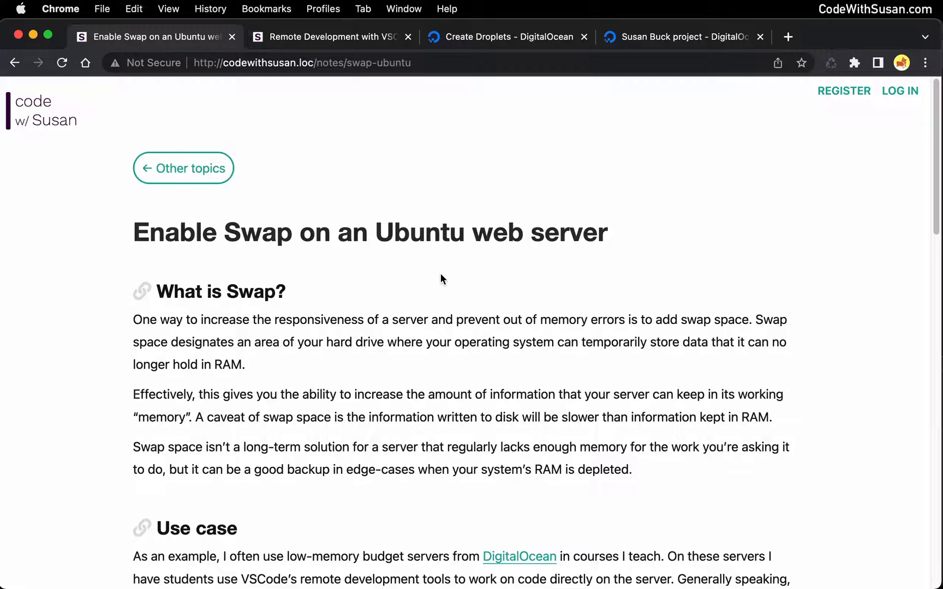
- Bring up the DigitalOcean Create Droplets page at the Choose a plan step
{"action": "scroll", "scroll_direction": "down", "scroll_amount": 3}
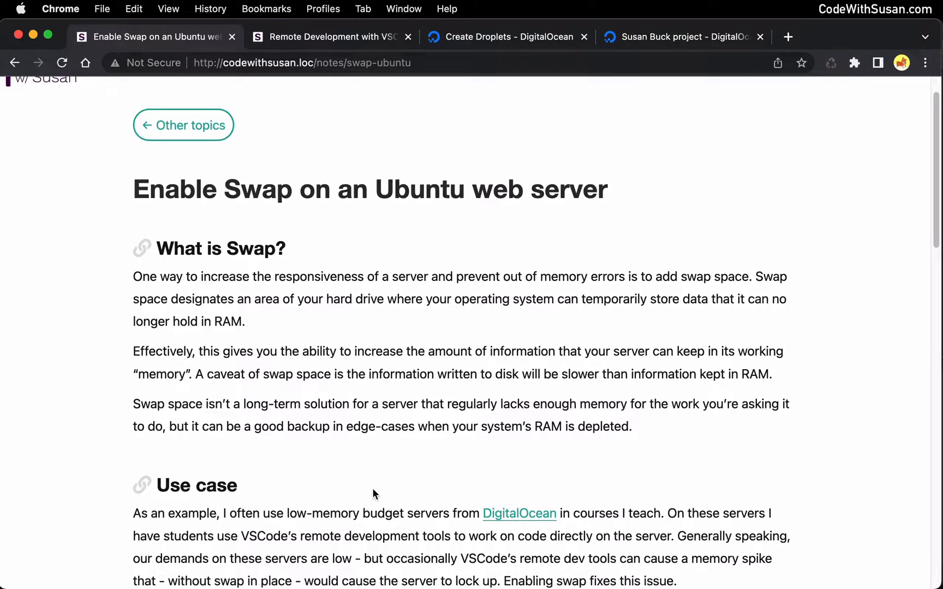
{"action": "scroll", "scroll_direction": "down", "scroll_amount": 3}
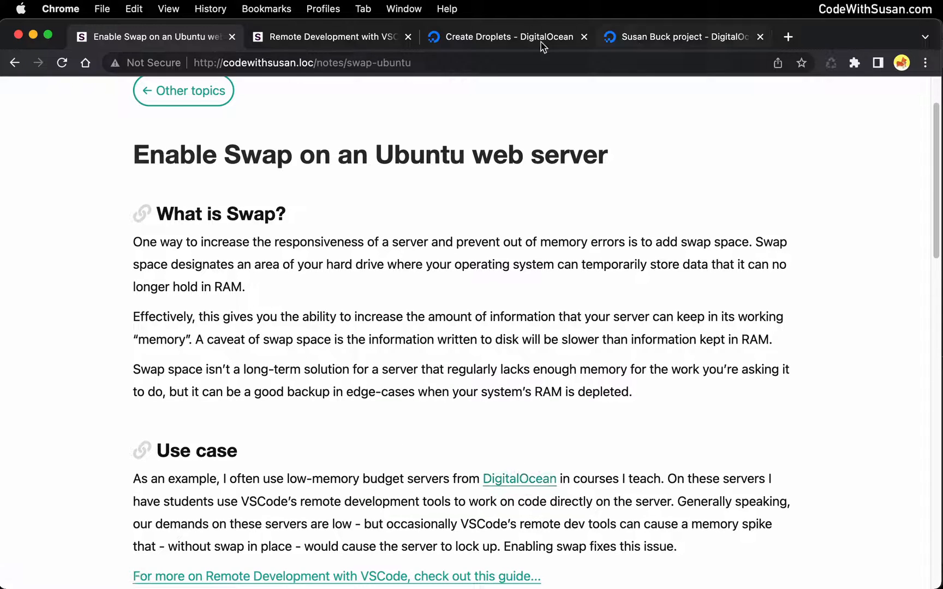
{"action": "left_click", "coordinate": [507, 38]}
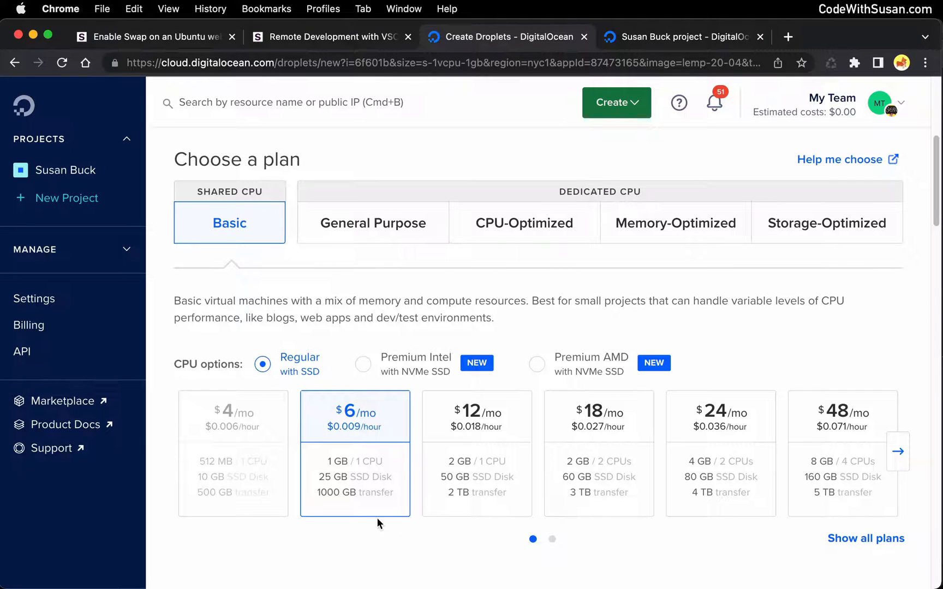
{"action": "mouse_move", "coordinate": [315, 468]}
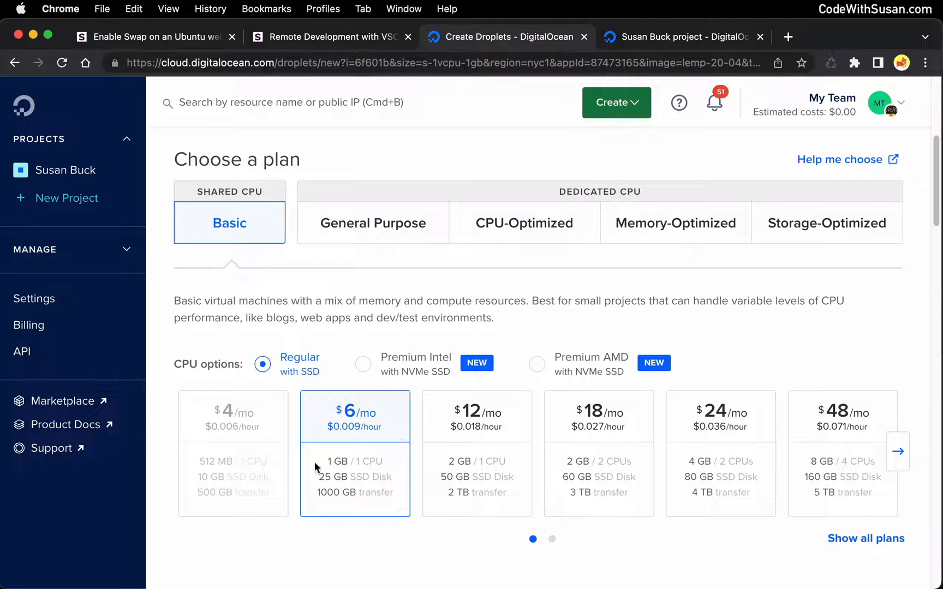
{"action": "mouse_move", "coordinate": [342, 476]}
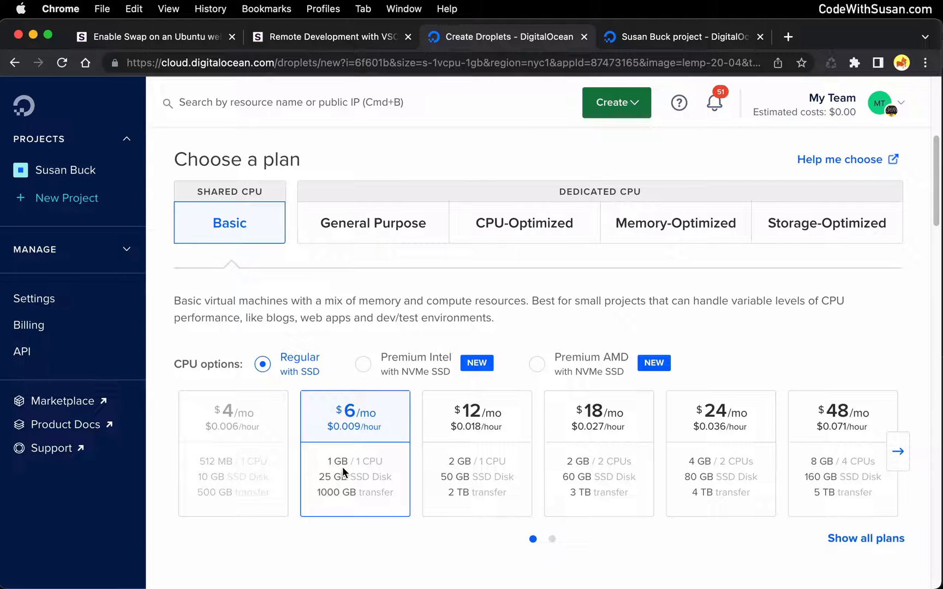
{"action": "mouse_move", "coordinate": [187, 31]}
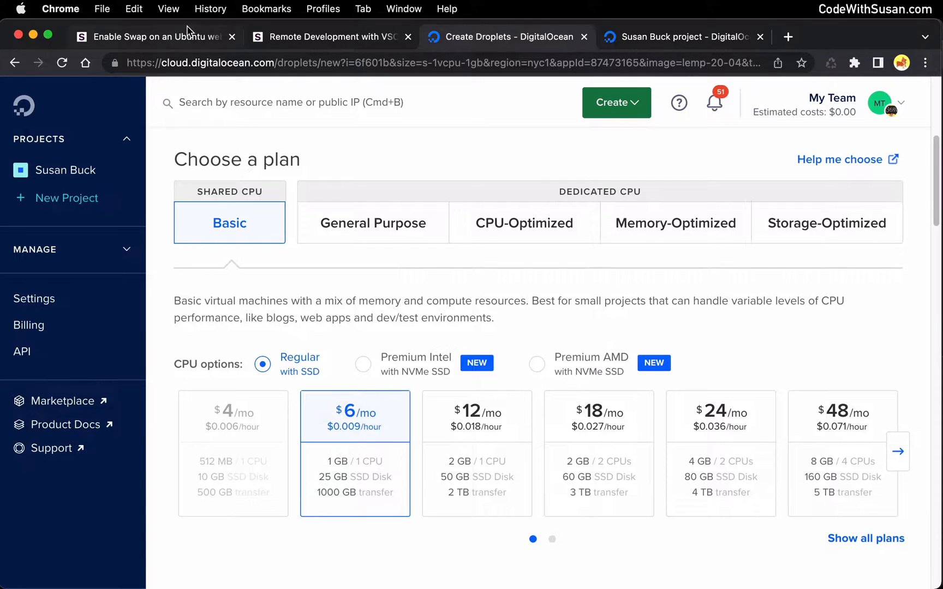
- Return to the 'Enable Swap on an Ubuntu web server' guide on Code with Susan
{"action": "left_click", "coordinate": [153, 37]}
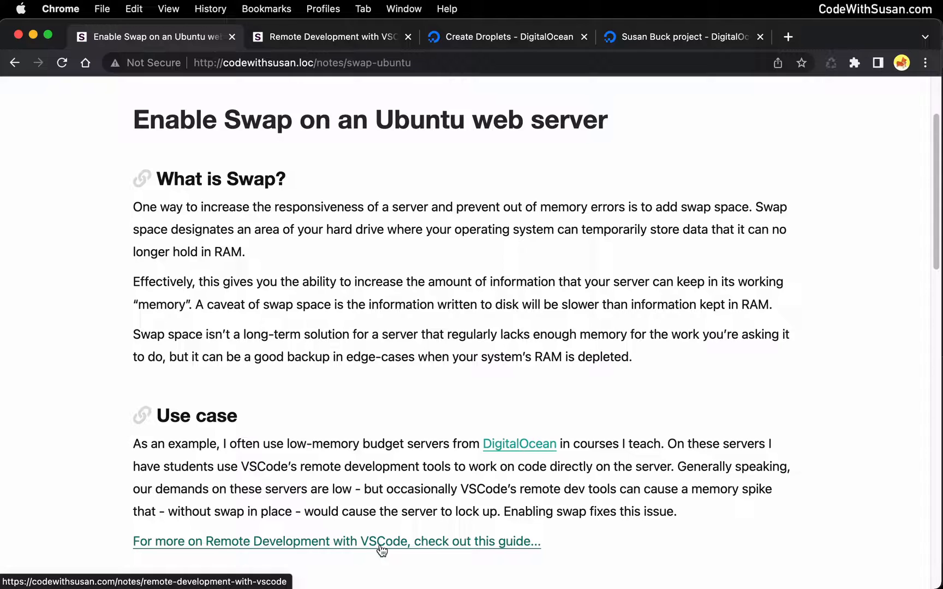
{"action": "mouse_move", "coordinate": [378, 563]}
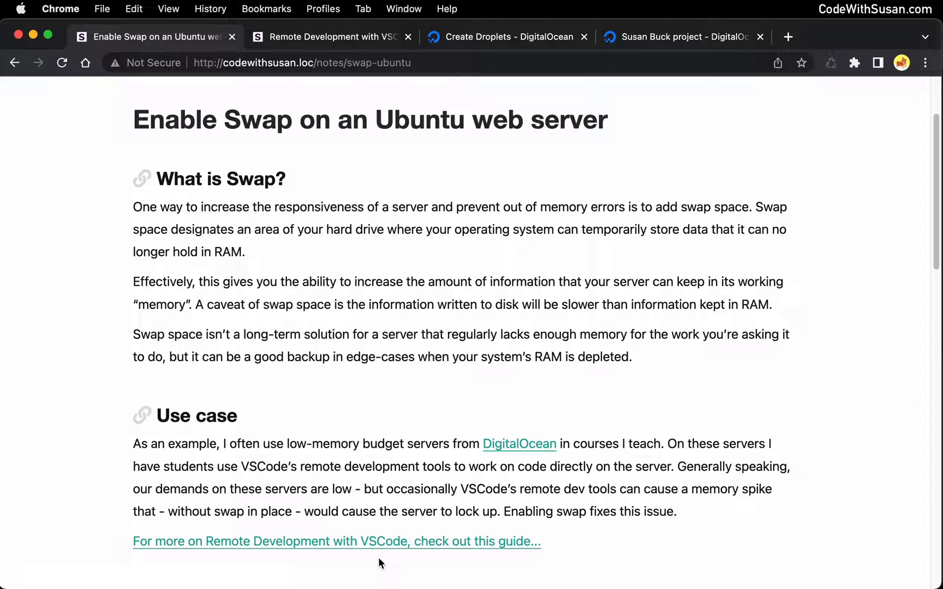
{"action": "mouse_move", "coordinate": [351, 545]}
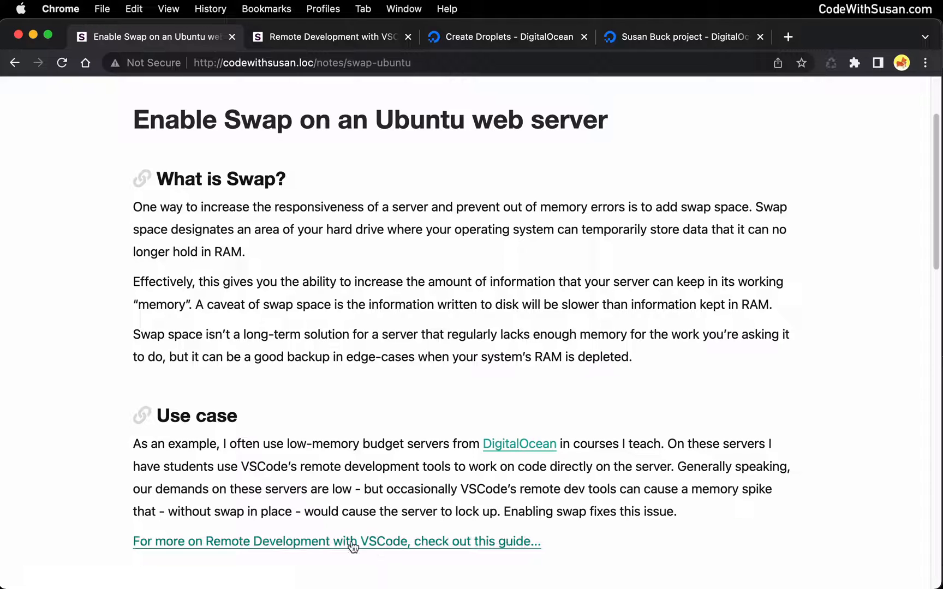
{"action": "mouse_move", "coordinate": [339, 541]}
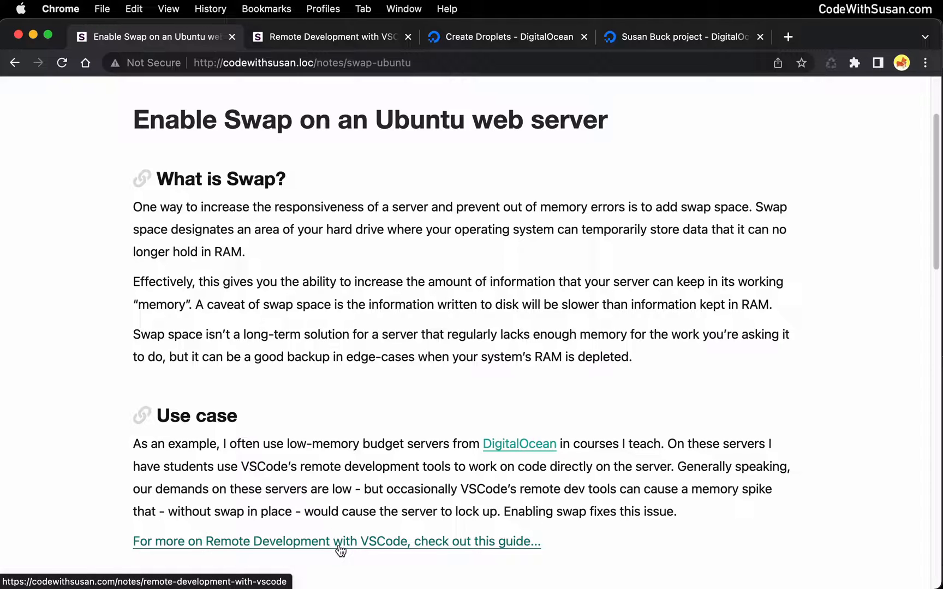
{"action": "mouse_move", "coordinate": [345, 558]}
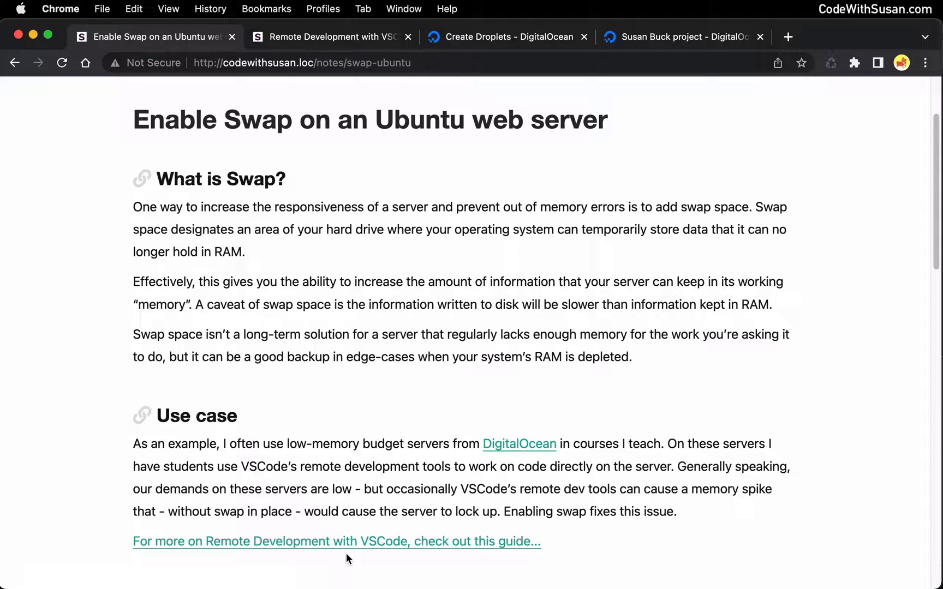
{"action": "mouse_move", "coordinate": [333, 571]}
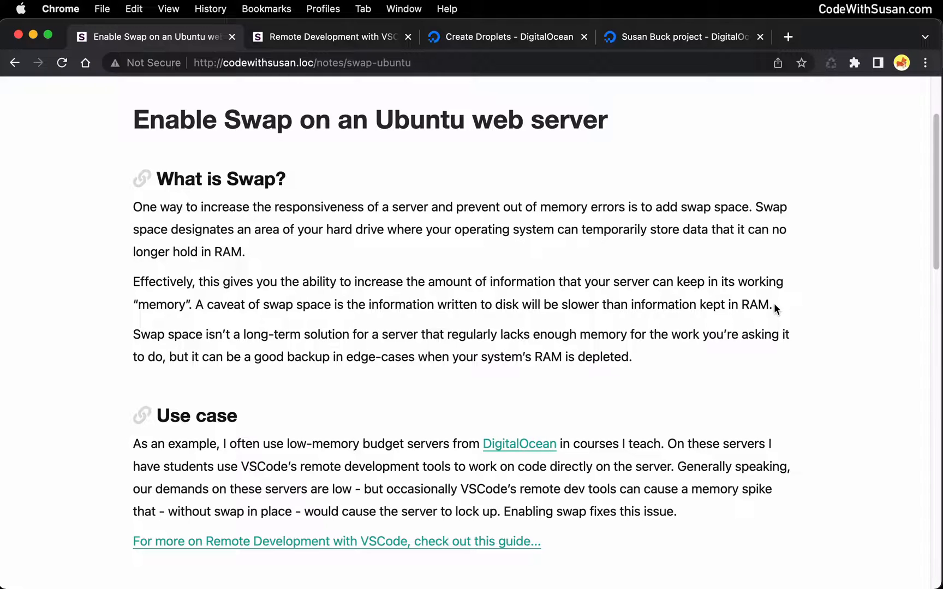
- Scroll the guide down to the Configure swap section and its swapfile commands
{"action": "scroll", "scroll_direction": "down", "scroll_amount": 3}
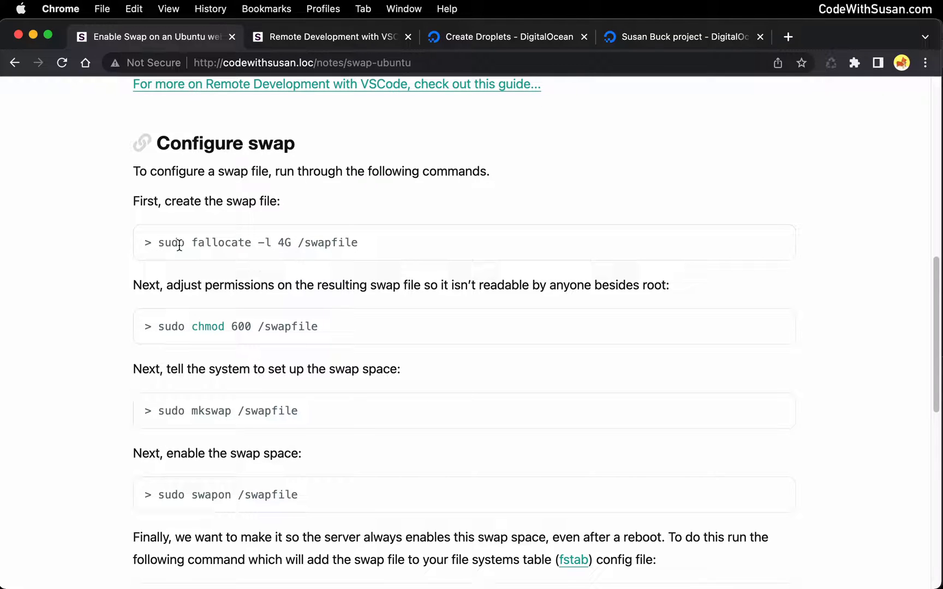
{"action": "mouse_move", "coordinate": [185, 243]}
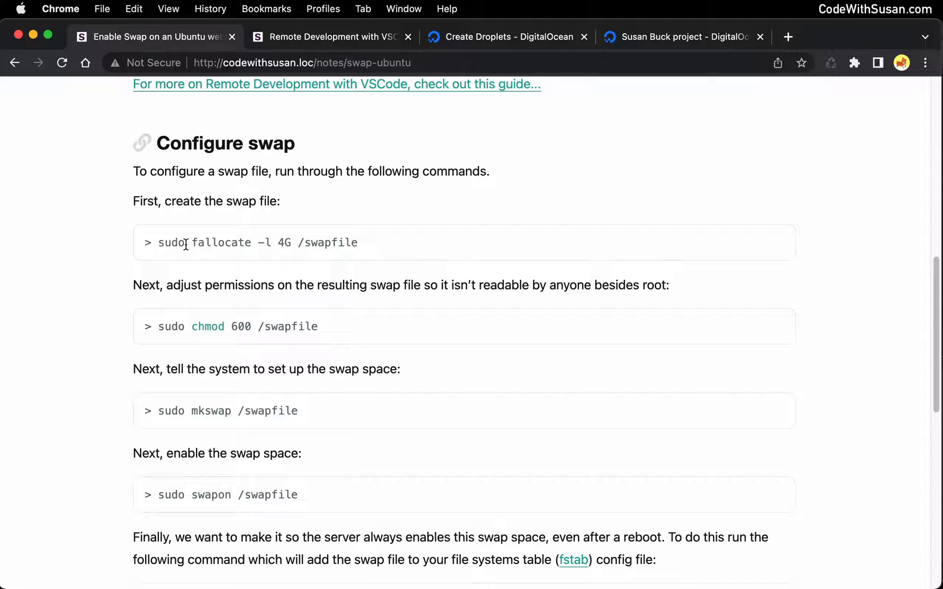
{"action": "mouse_move", "coordinate": [184, 259]}
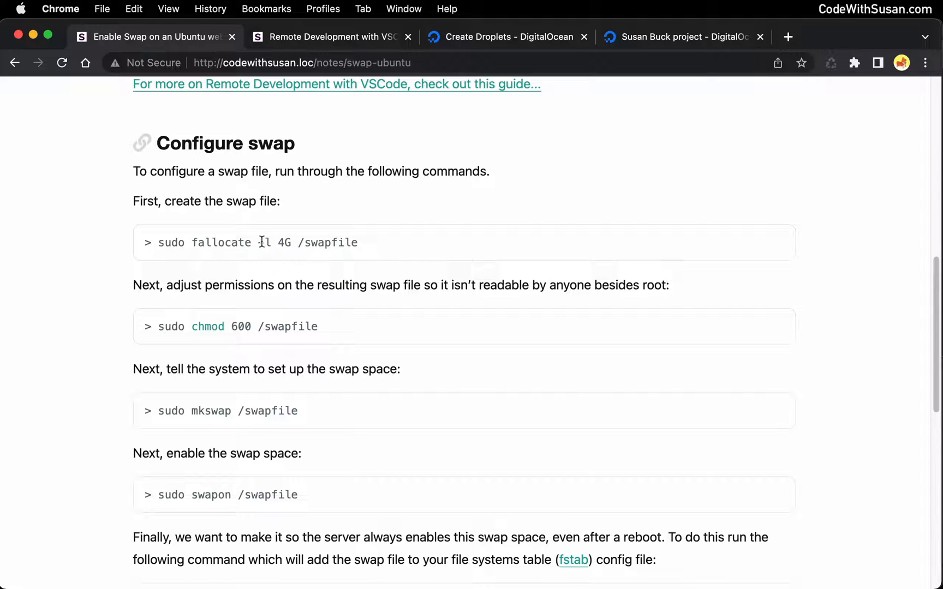
{"action": "mouse_move", "coordinate": [282, 255]}
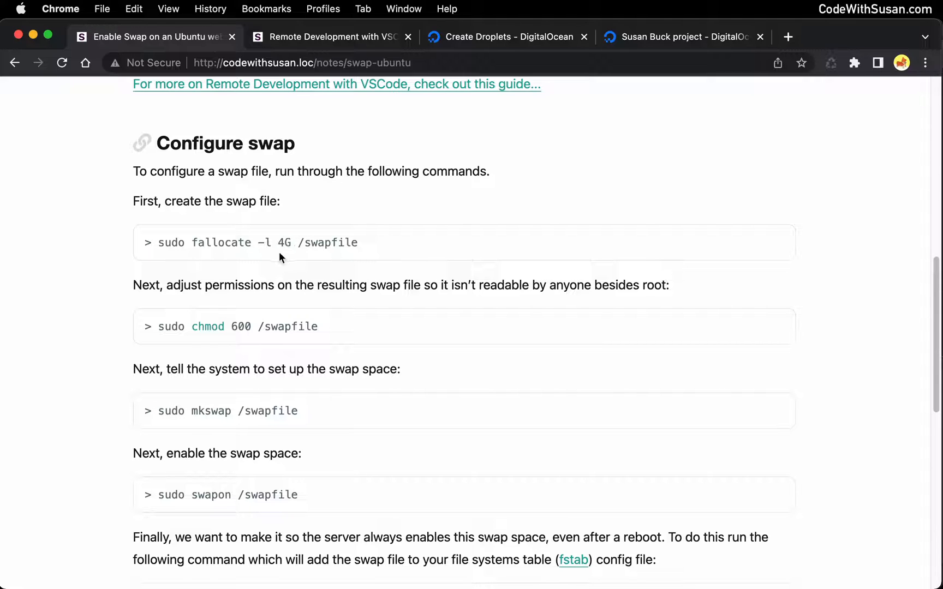
{"action": "mouse_move", "coordinate": [308, 237]}
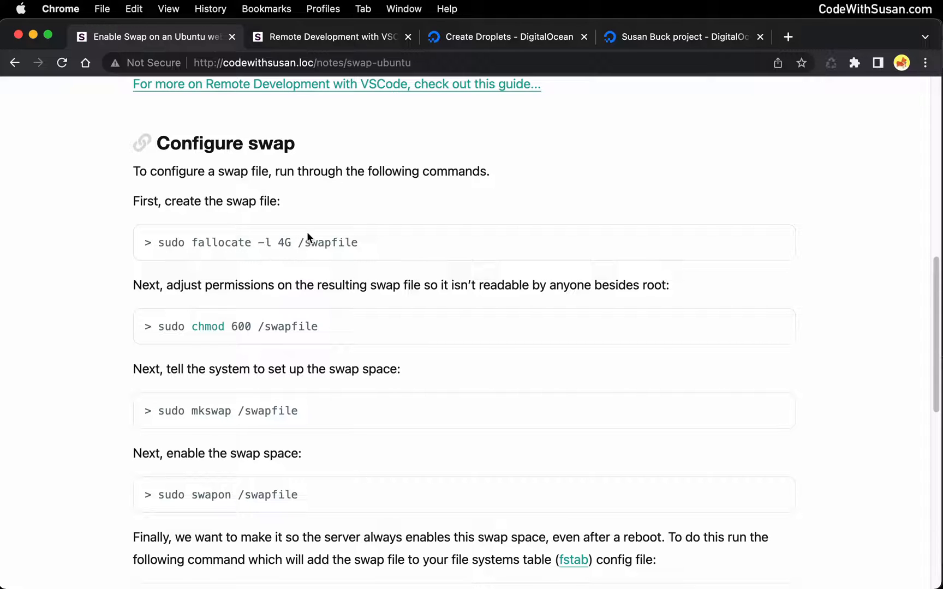
{"action": "mouse_move", "coordinate": [363, 245]}
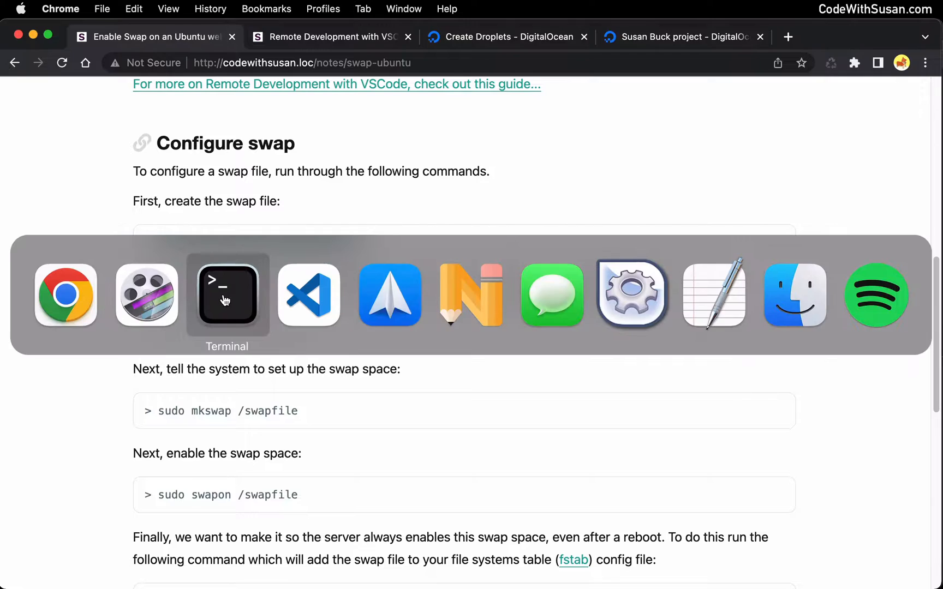
- Run sudo fallocate -l 4G /swapfile in the server shell to create the swap file
{"action": "left_click", "coordinate": [227, 294]}
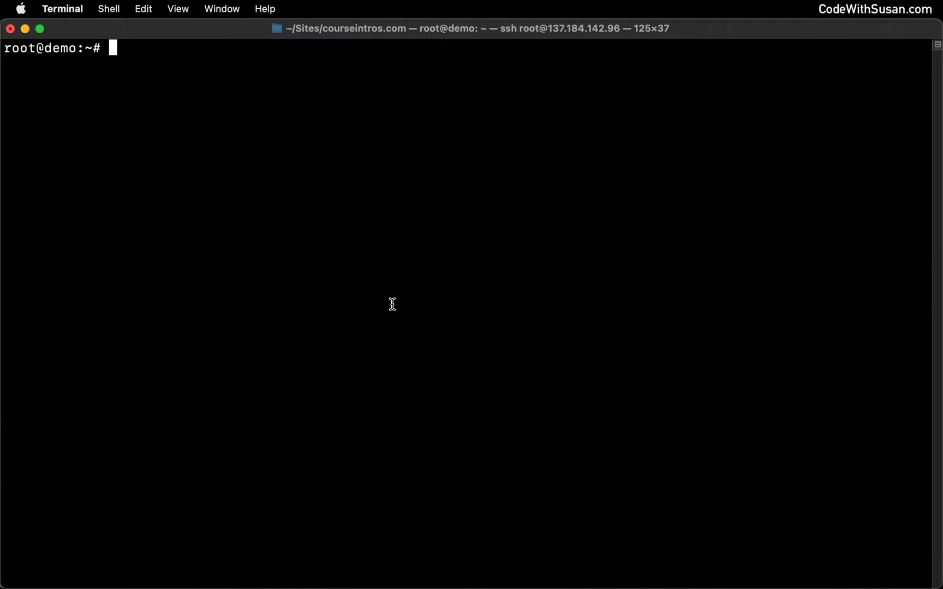
{"action": "mouse_move", "coordinate": [281, 188]}
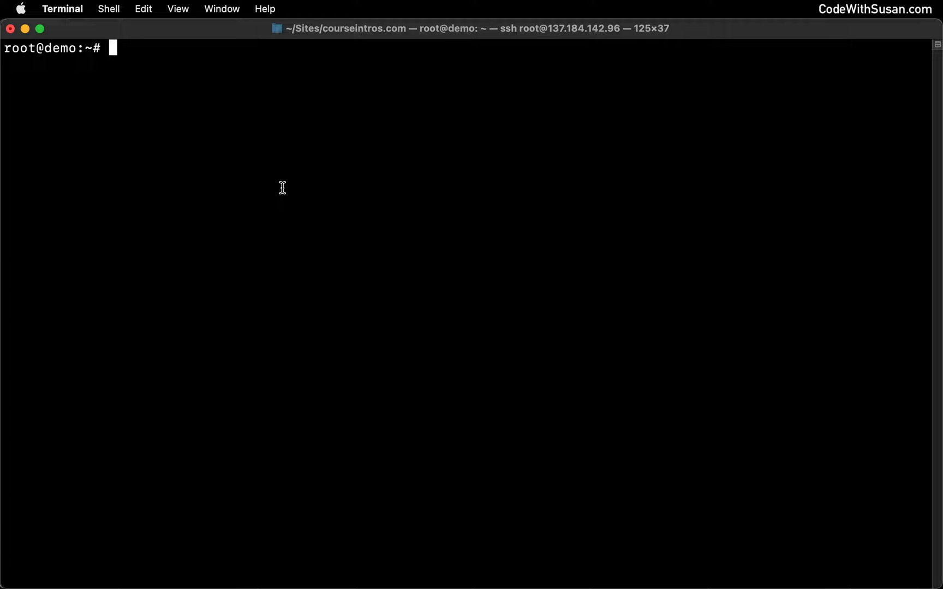
{"action": "mouse_move", "coordinate": [173, 127]}
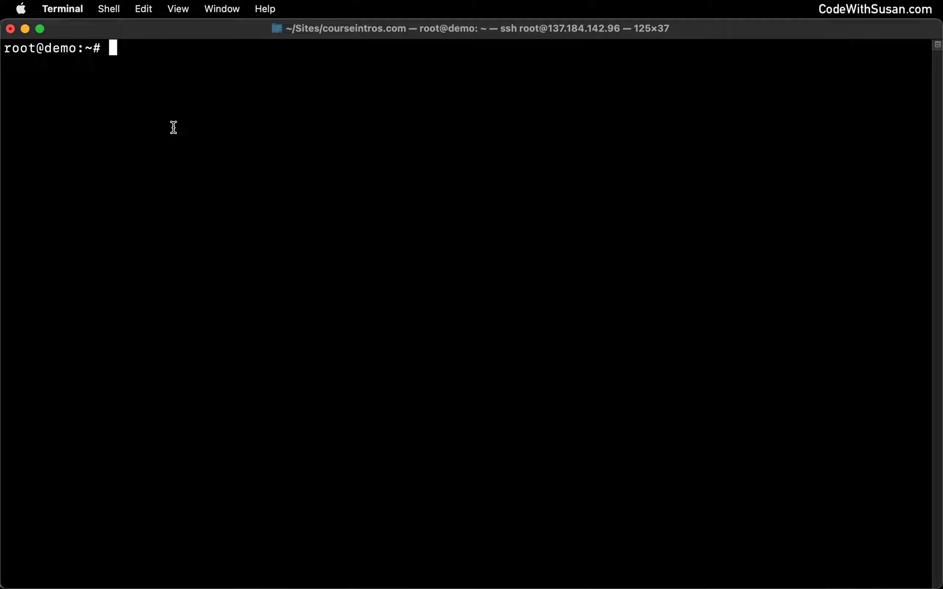
{"action": "type", "text": "sudo fallocate -l 4G /swapfile"}
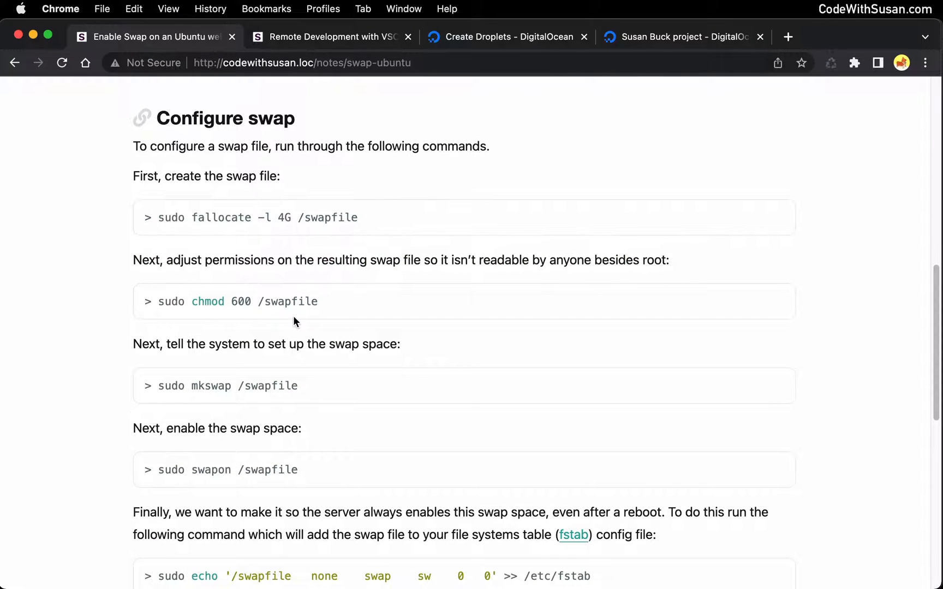
{"action": "mouse_move", "coordinate": [338, 231]}
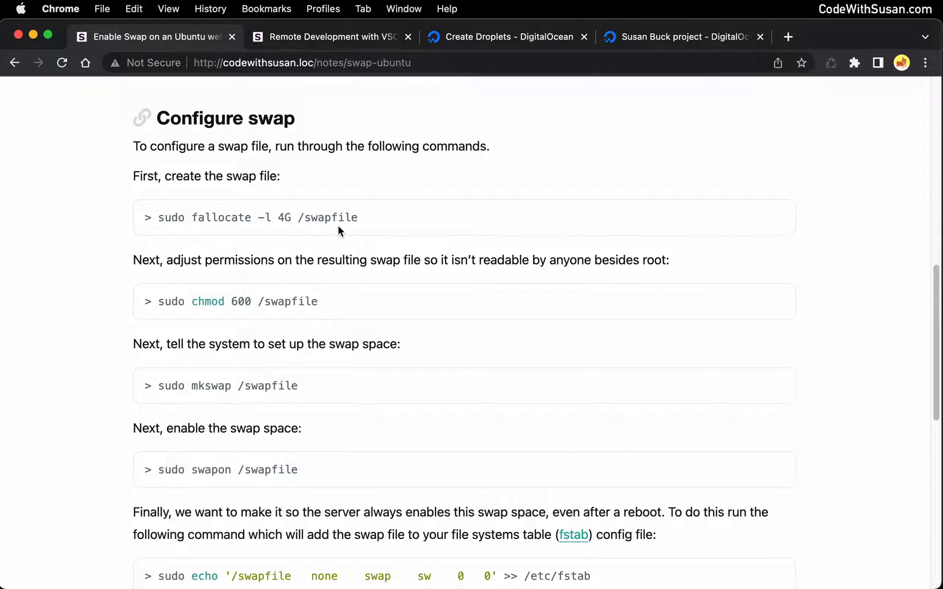
{"action": "mouse_move", "coordinate": [331, 301]}
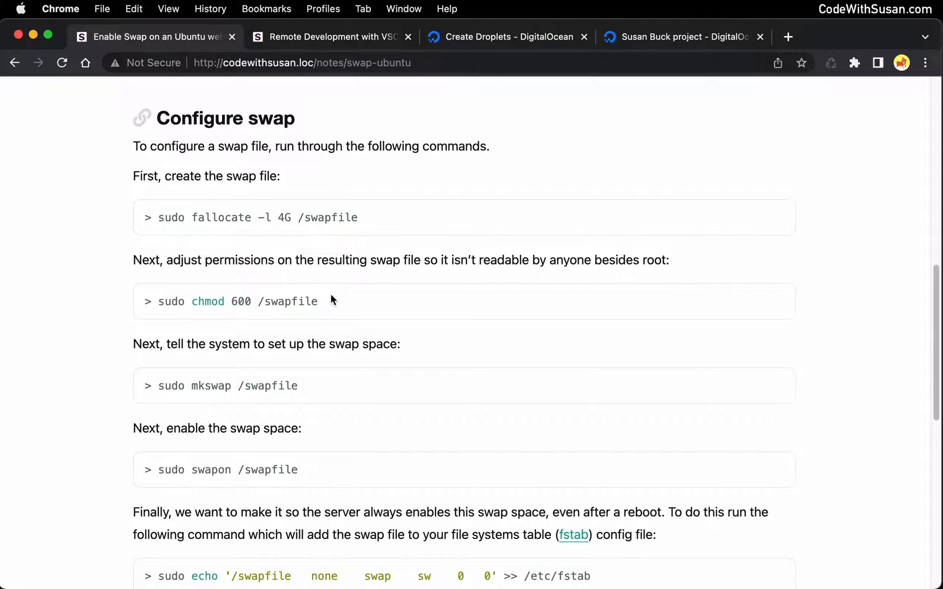
{"action": "mouse_move", "coordinate": [465, 296]}
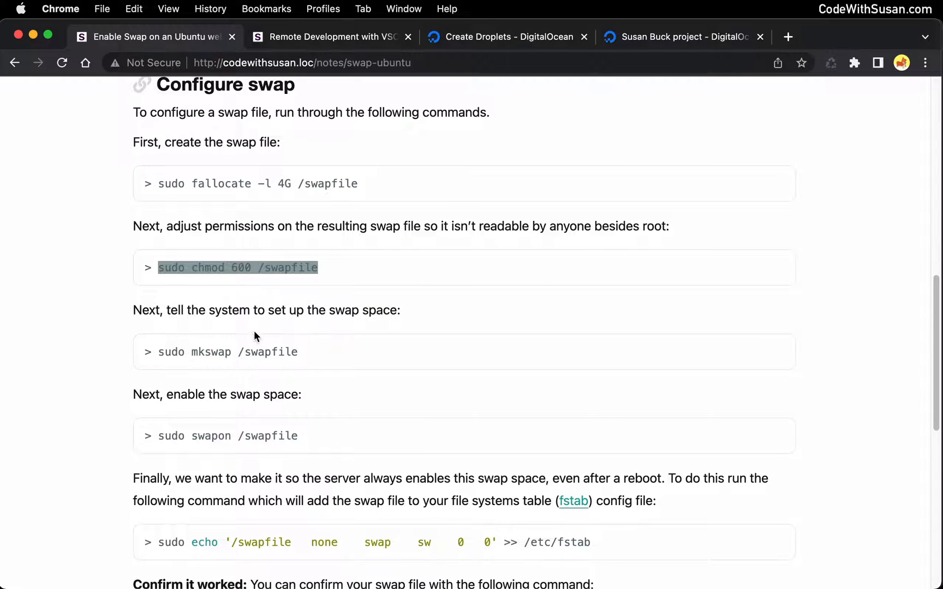
- Scroll the Configure swap notes toward the chmod 600 and fstab commands
{"action": "scroll", "scroll_direction": "down", "scroll_amount": 3}
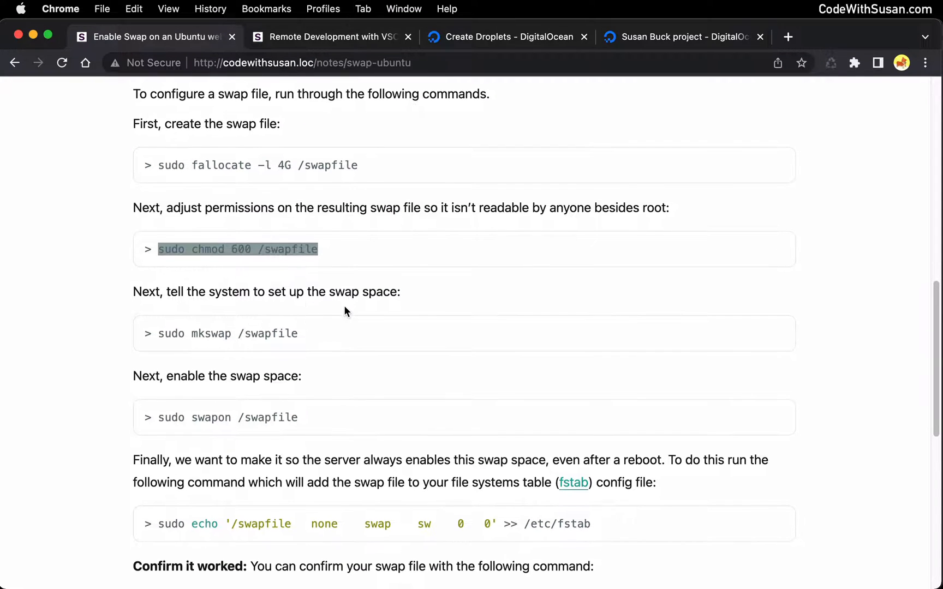
{"action": "mouse_move", "coordinate": [217, 346]}
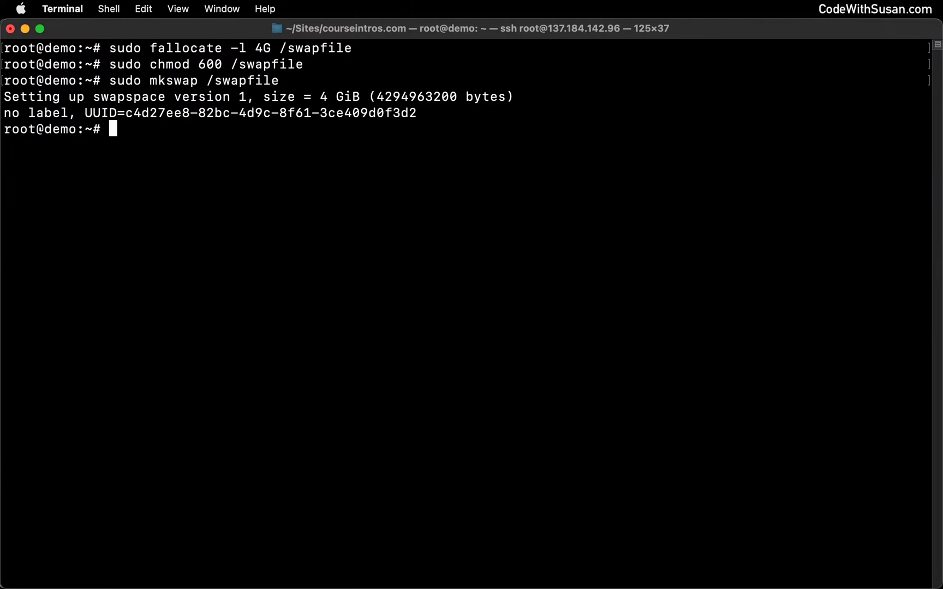
{"action": "mouse_move", "coordinate": [221, 203]}
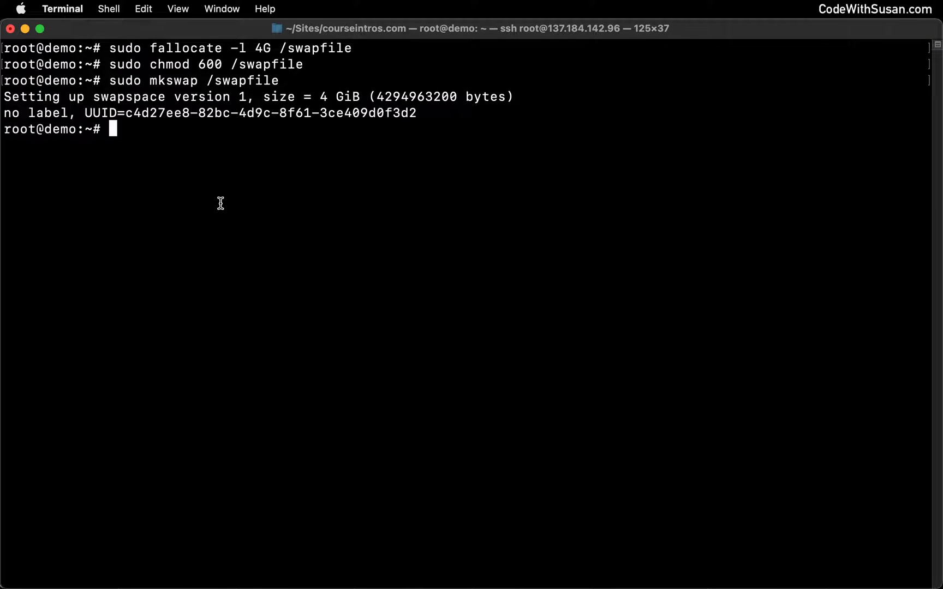
{"action": "mouse_move", "coordinate": [332, 182]}
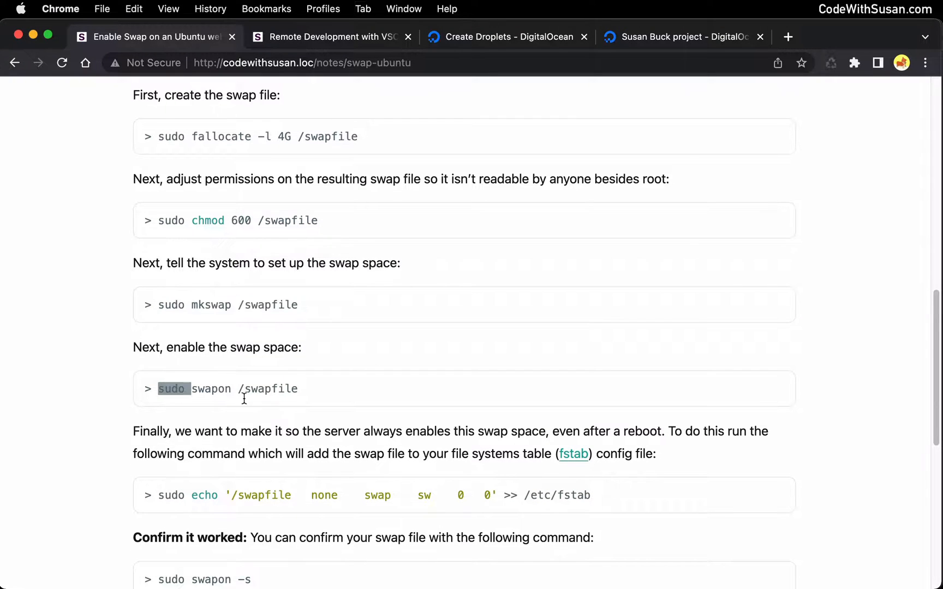
- Run the swapon command and append the /swapfile entry to fstab in the server shell
{"action": "left_click", "coordinate": [145, 295]}
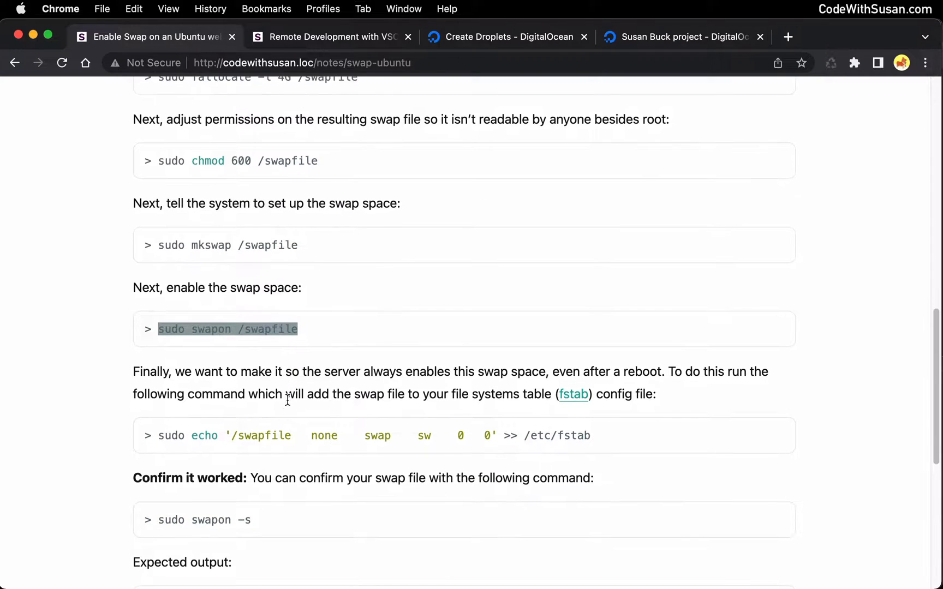
{"action": "mouse_move", "coordinate": [226, 438]}
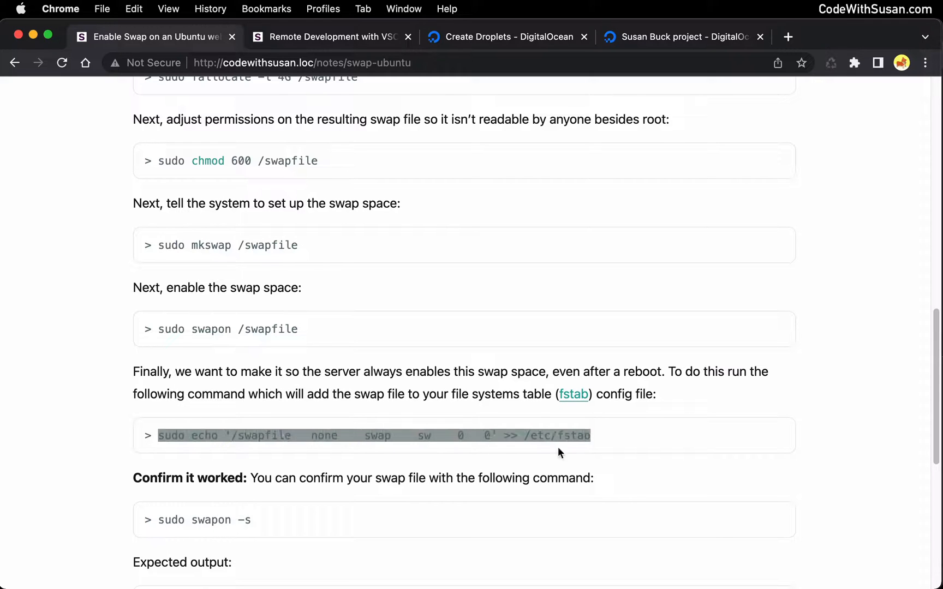
{"action": "mouse_move", "coordinate": [309, 295]}
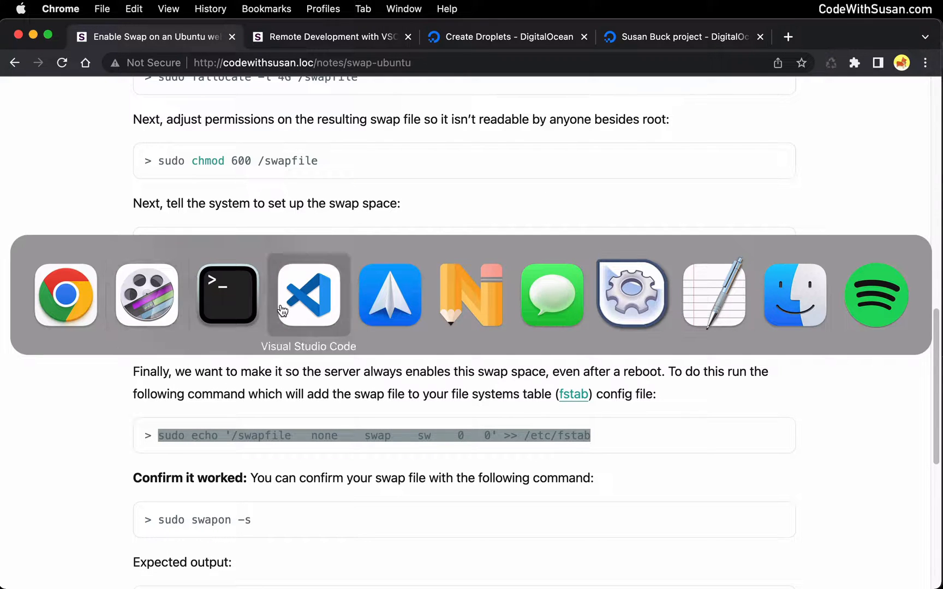
{"action": "left_click", "coordinate": [227, 295]}
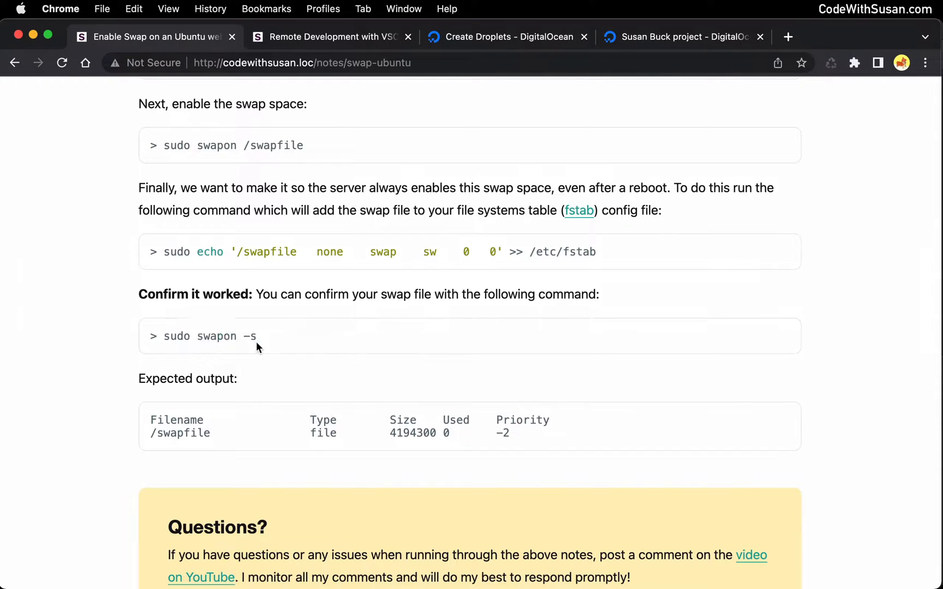
- Run swapon -s in the server shell to confirm /swapfile is listed at 4194300 size
{"action": "double_click", "coordinate": [249, 336]}
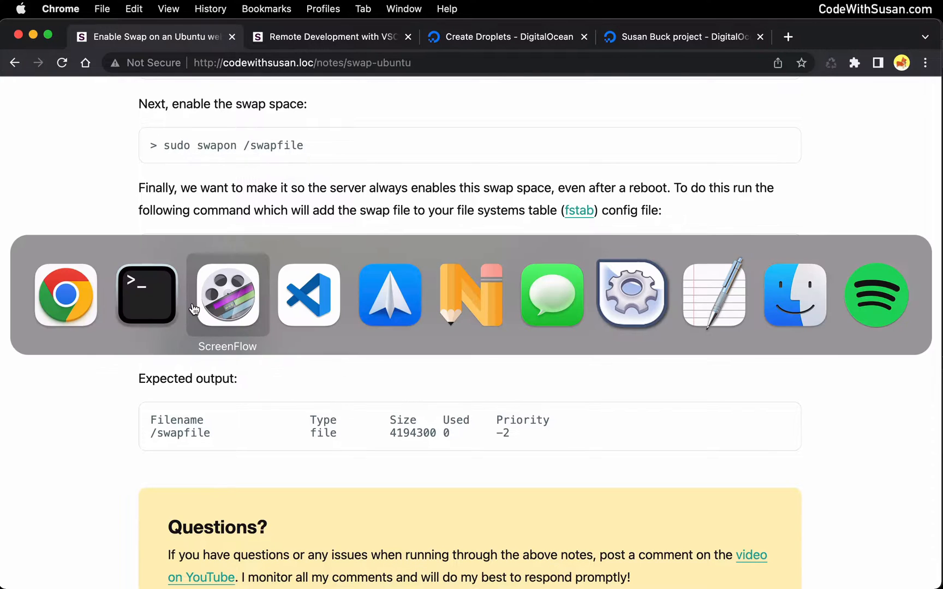
{"action": "left_click", "coordinate": [146, 295]}
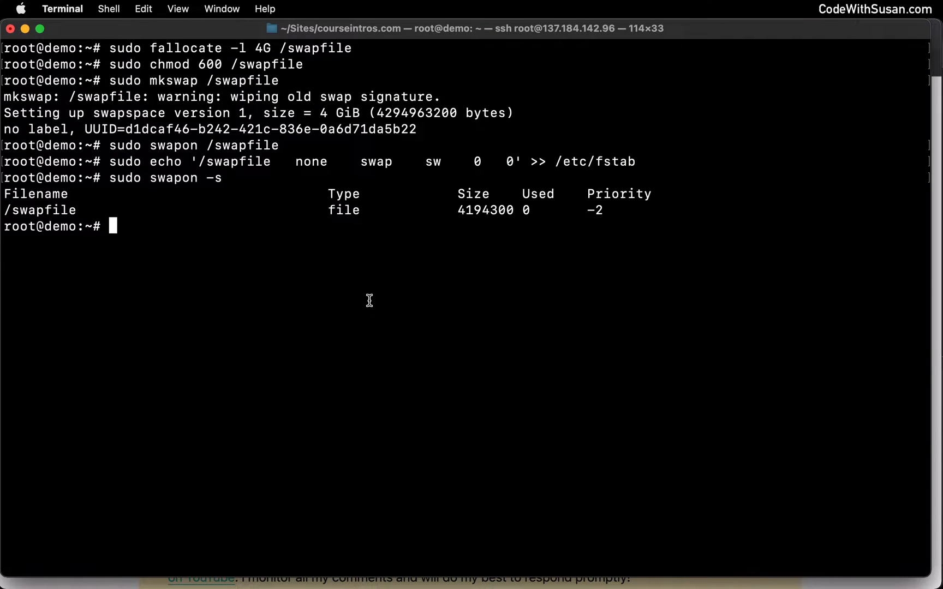
{"action": "mouse_move", "coordinate": [272, 237]}
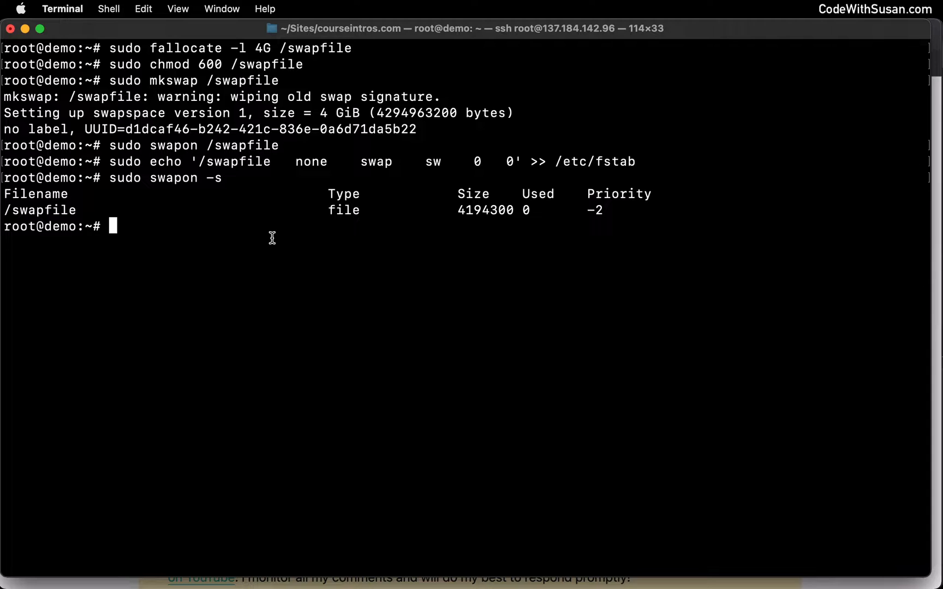